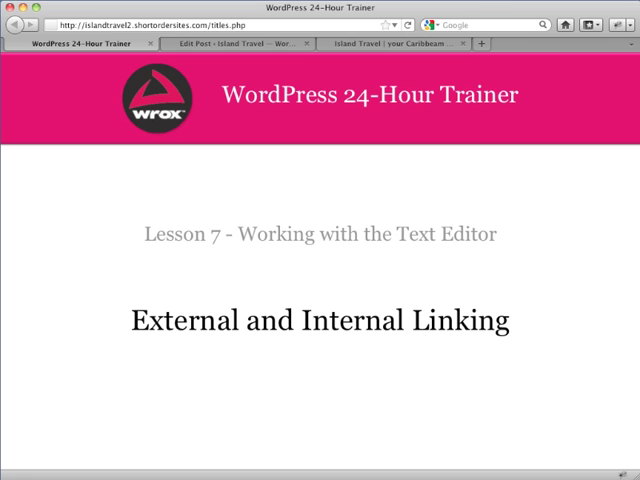
- Bring up the new post draft filled with lorem ipsum text in the editor
click(235, 44)
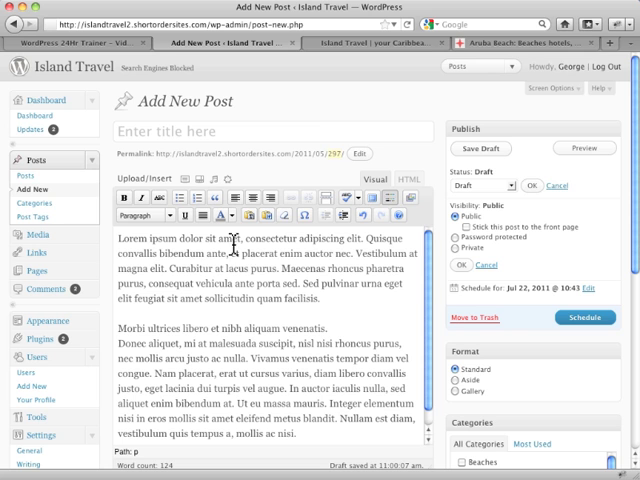
mouse_move(220, 250)
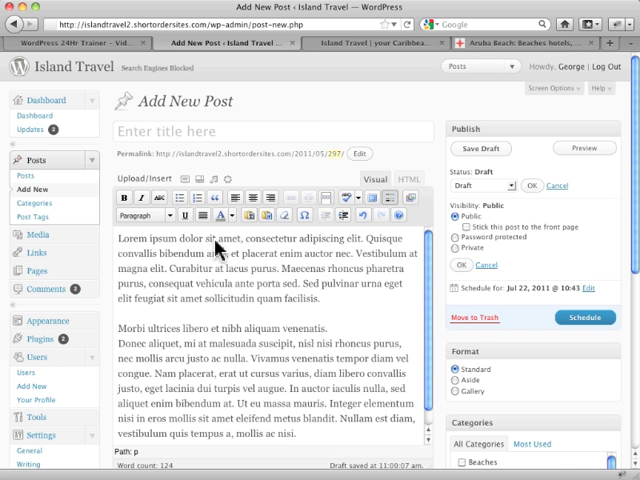
mouse_move(307, 197)
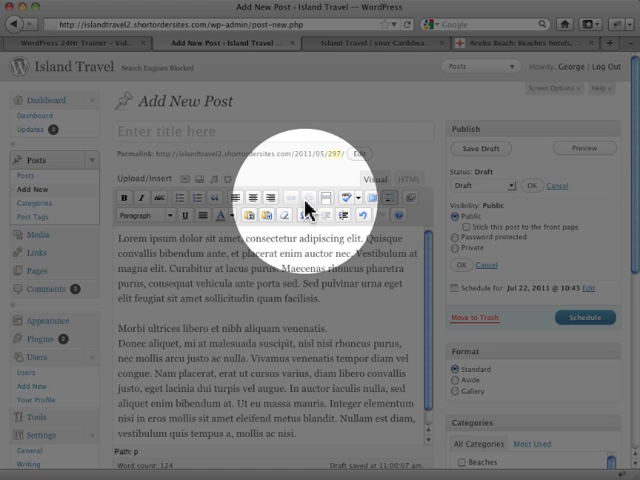
mouse_move(300, 208)
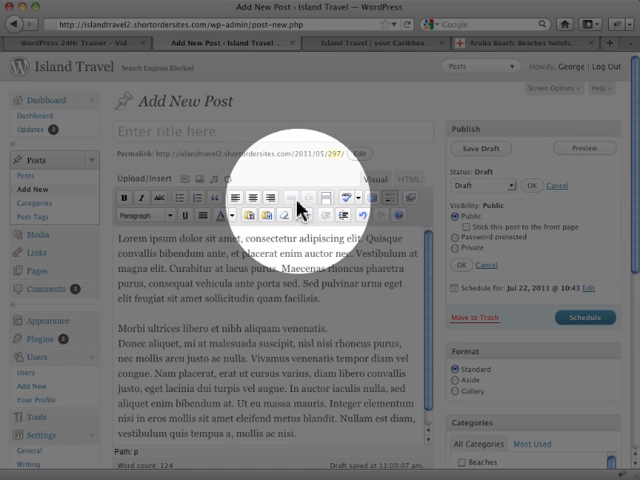
mouse_move(293, 207)
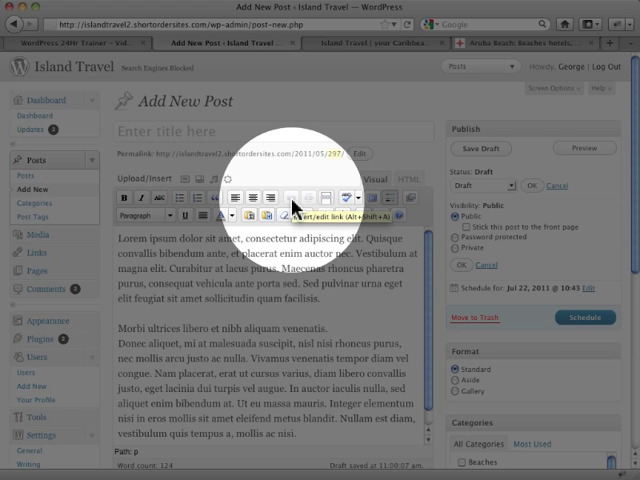
mouse_move(245, 240)
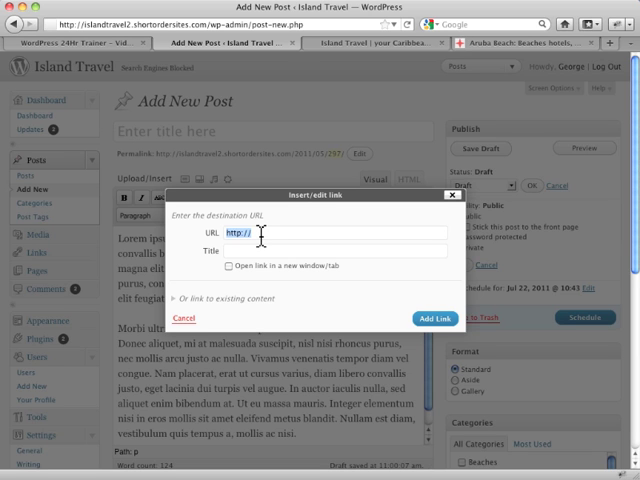
mouse_move(333, 269)
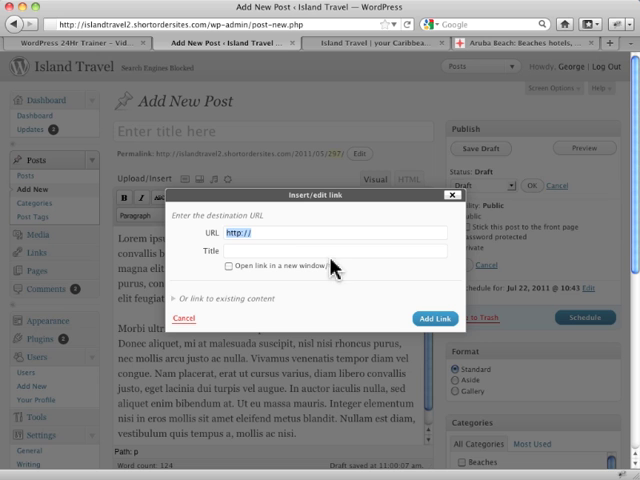
mouse_move(497, 56)
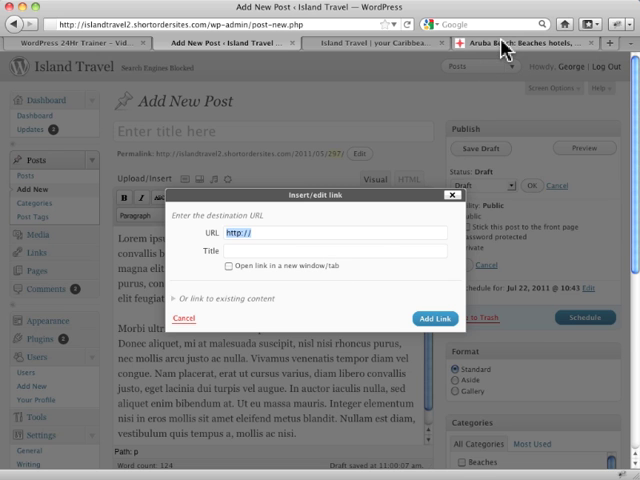
- Copy the Aruba.com Our Beaches page address for use as the link URL
click(503, 43)
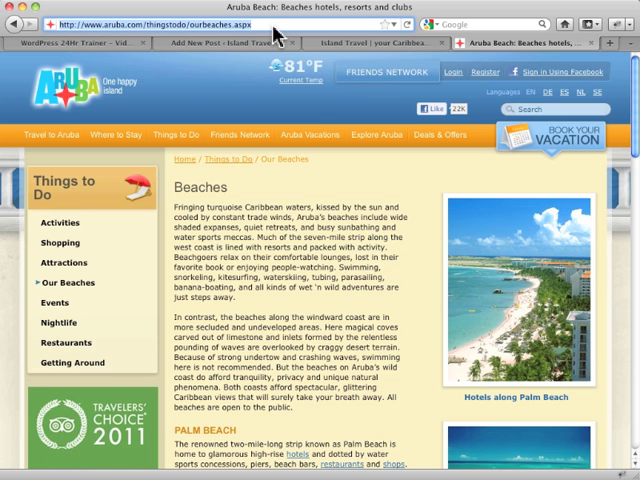
click(225, 40)
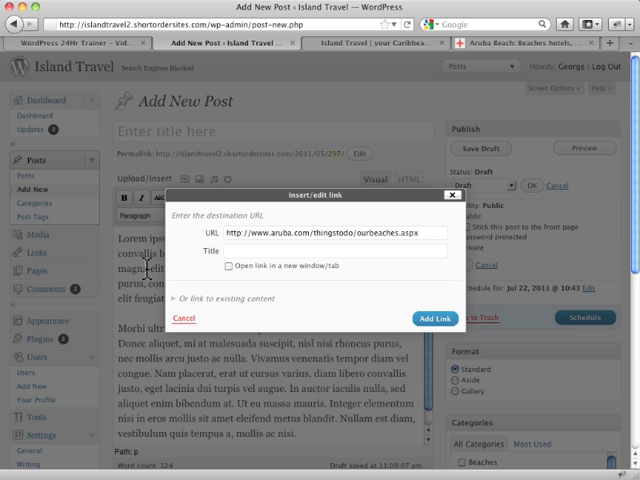
- Add the beaches link titled 'Aruba Website Beaches', opening in a new window
click(250, 256)
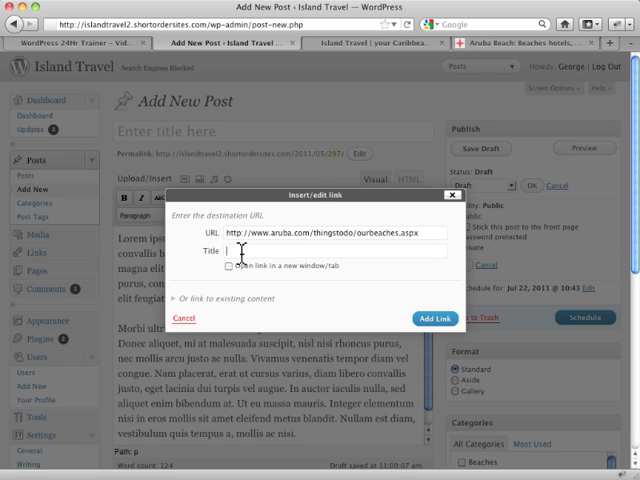
text(Aruba Website Beaches)
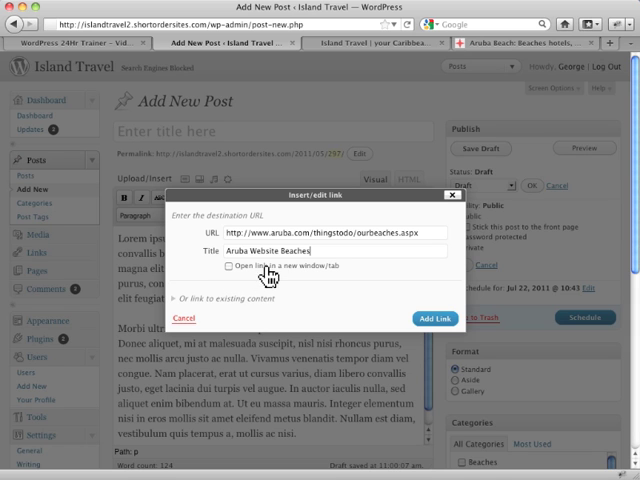
mouse_move(305, 278)
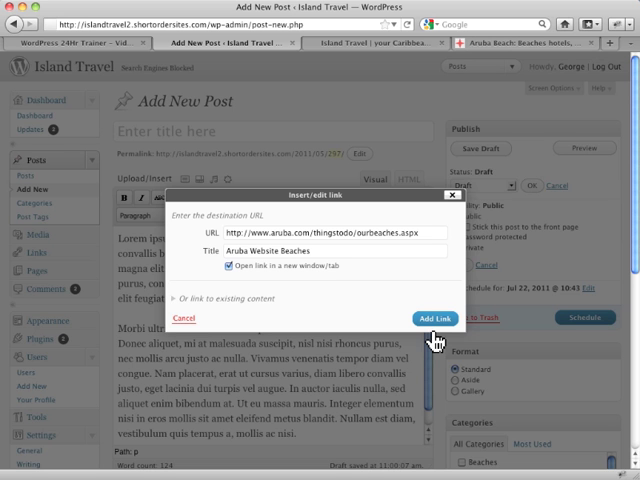
click(434, 318)
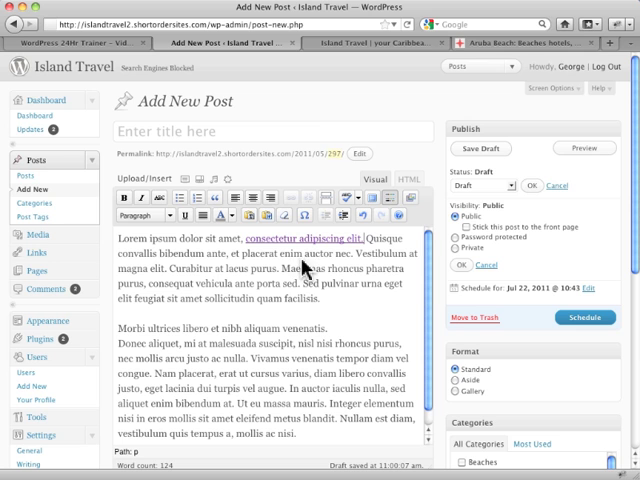
mouse_move(302, 283)
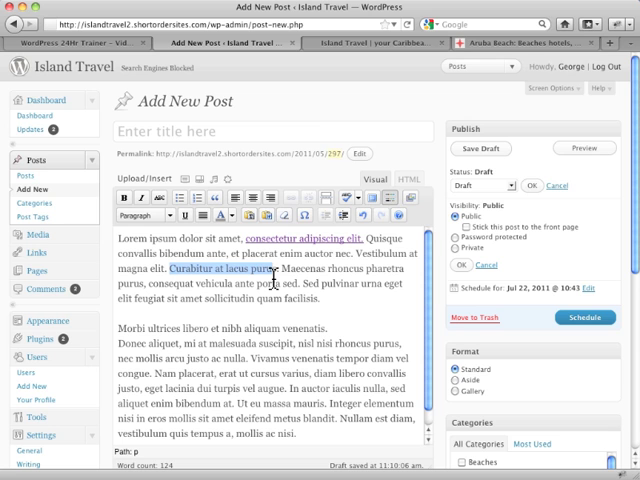
mouse_move(278, 283)
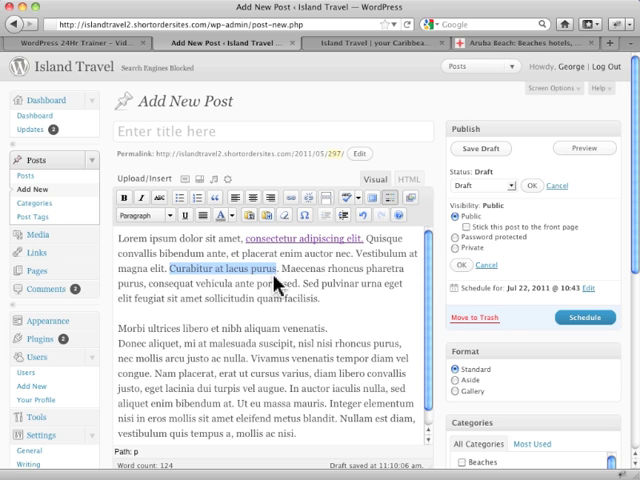
mouse_move(300, 276)
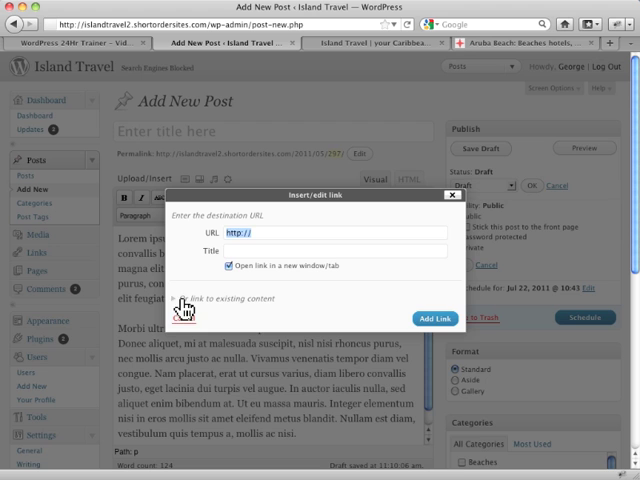
- Link 'Curabitur at lacus purus' to the existing Best Nightclubs in Aruba post
click(181, 298)
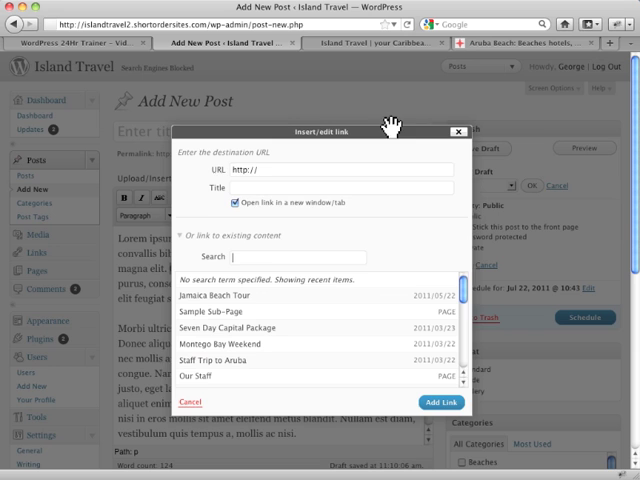
mouse_move(335, 318)
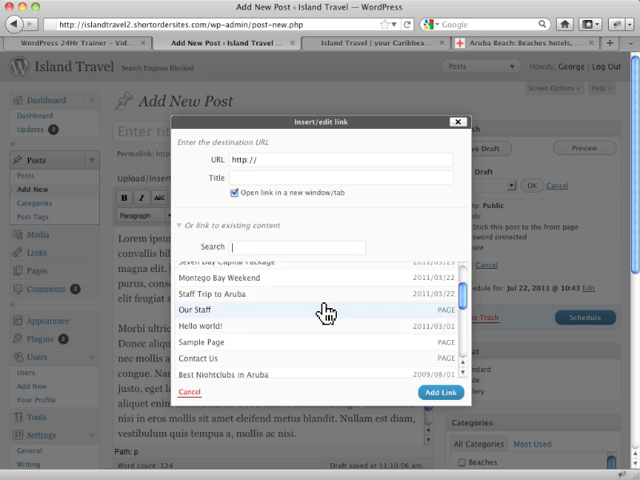
scroll(down, 3)
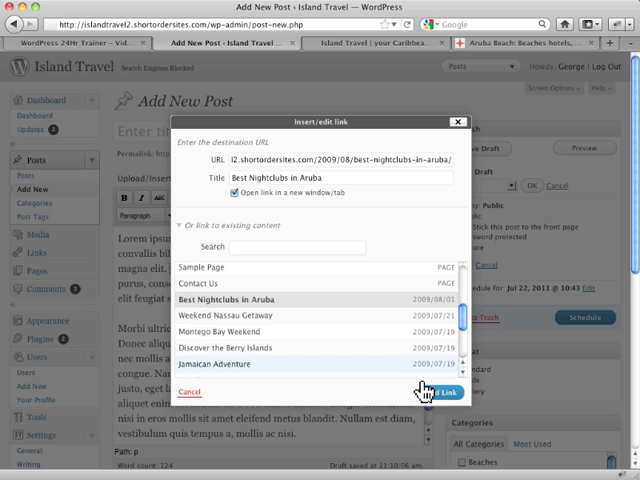
click(432, 389)
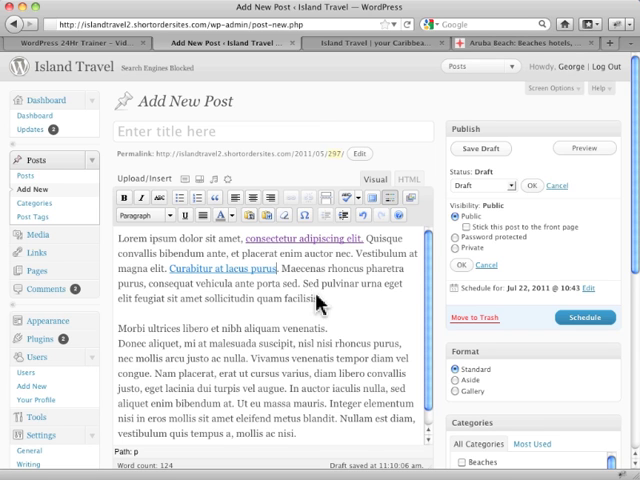
mouse_move(287, 274)
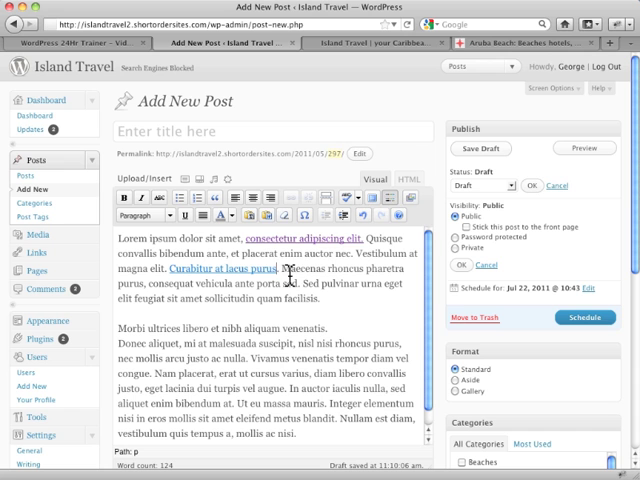
- Select the word 'Maecenas' as the next text to link
double_click(309, 269)
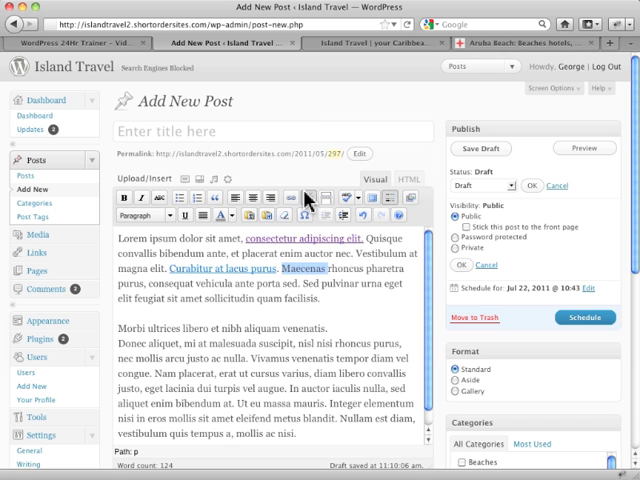
click(305, 197)
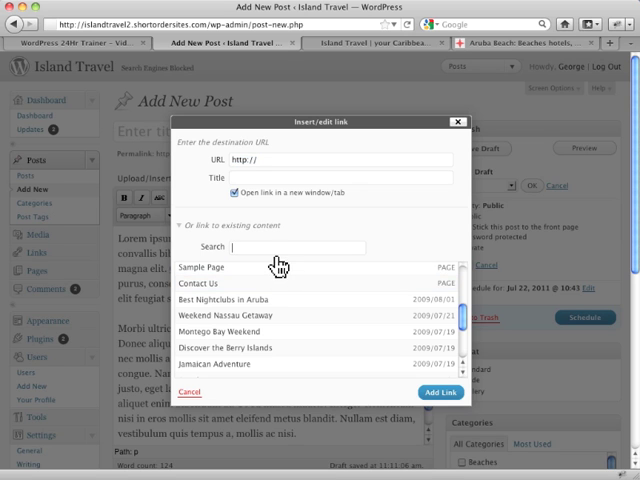
mouse_move(395, 303)
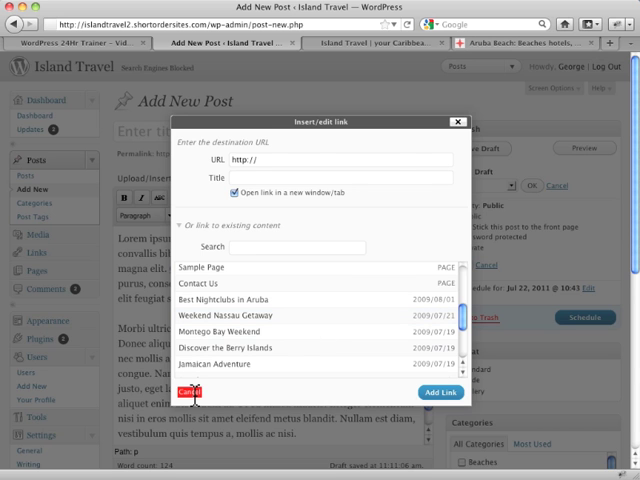
click(198, 392)
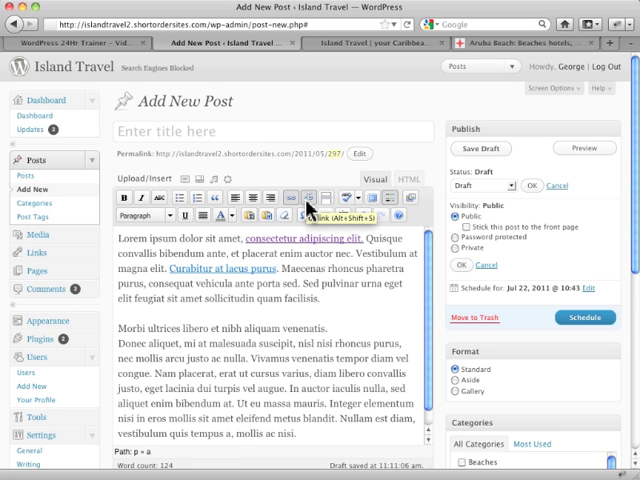
mouse_move(308, 207)
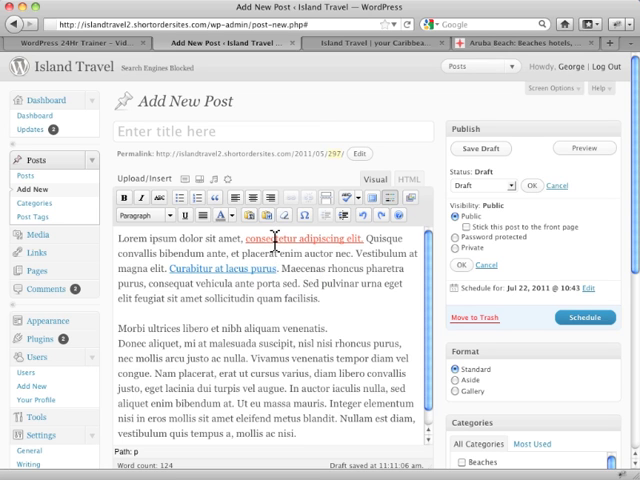
click(283, 238)
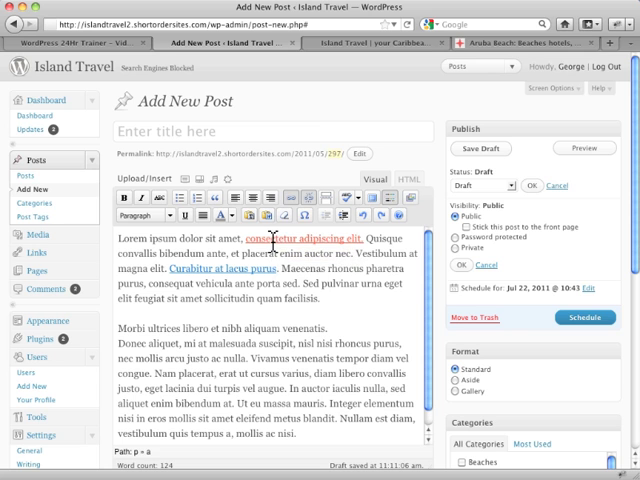